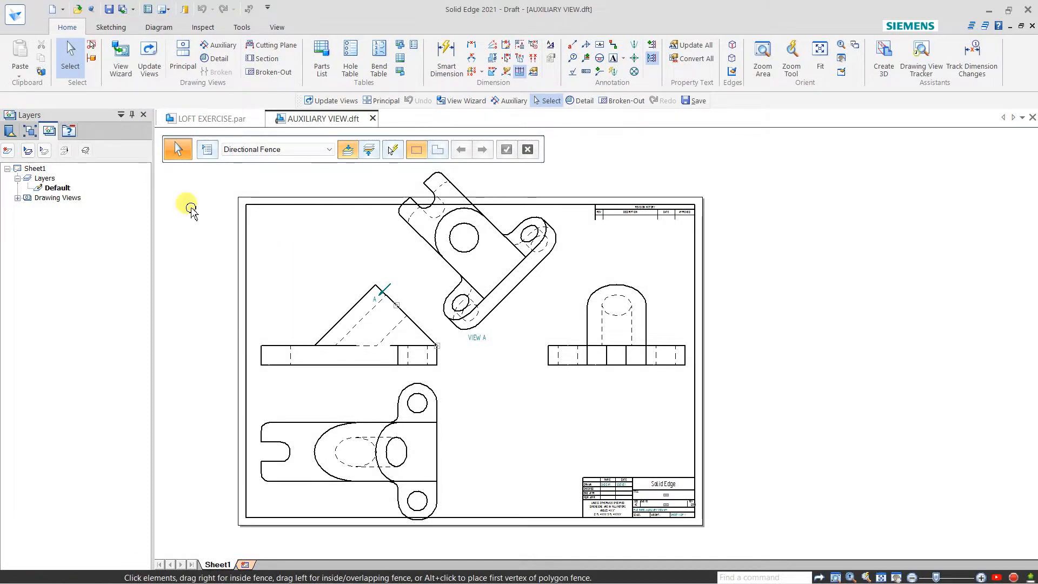
# - Start the Detail command for a circular detail of the right view's base corner
pyautogui.click(218, 57)
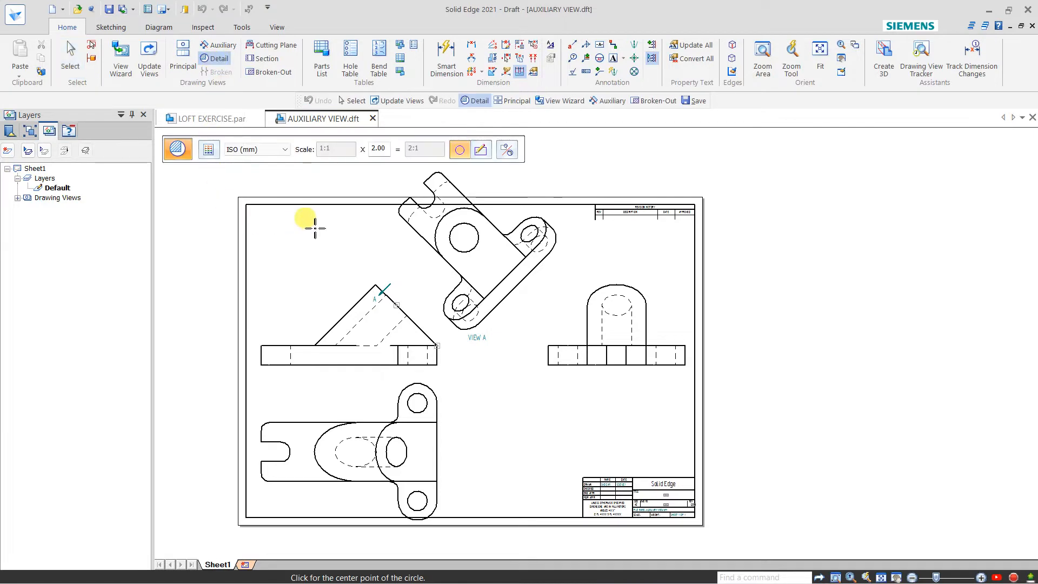
pyautogui.moveTo(311, 225)
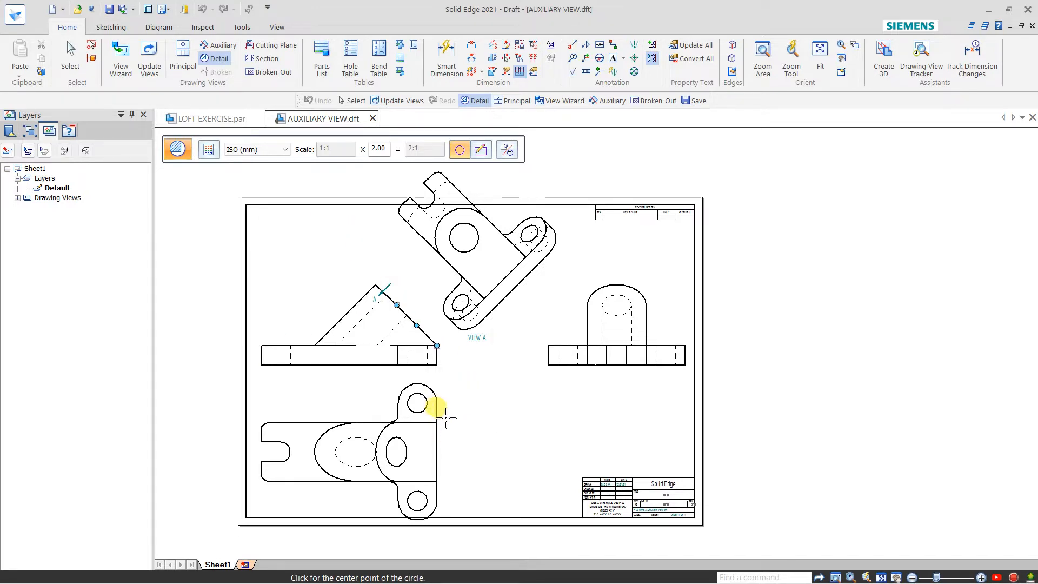
pyautogui.moveTo(387, 180)
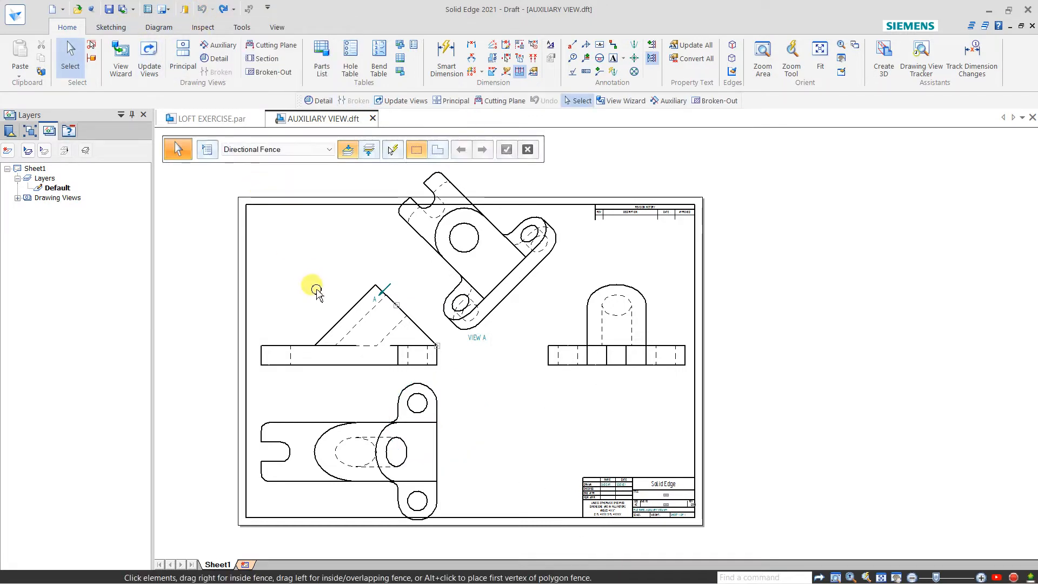
pyautogui.moveTo(210, 63)
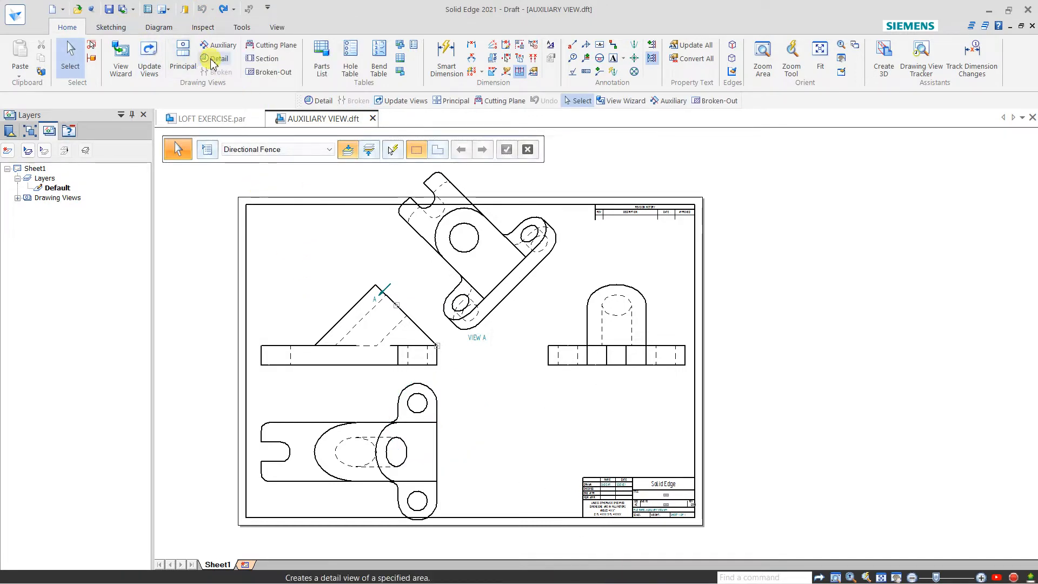
pyautogui.click(216, 58)
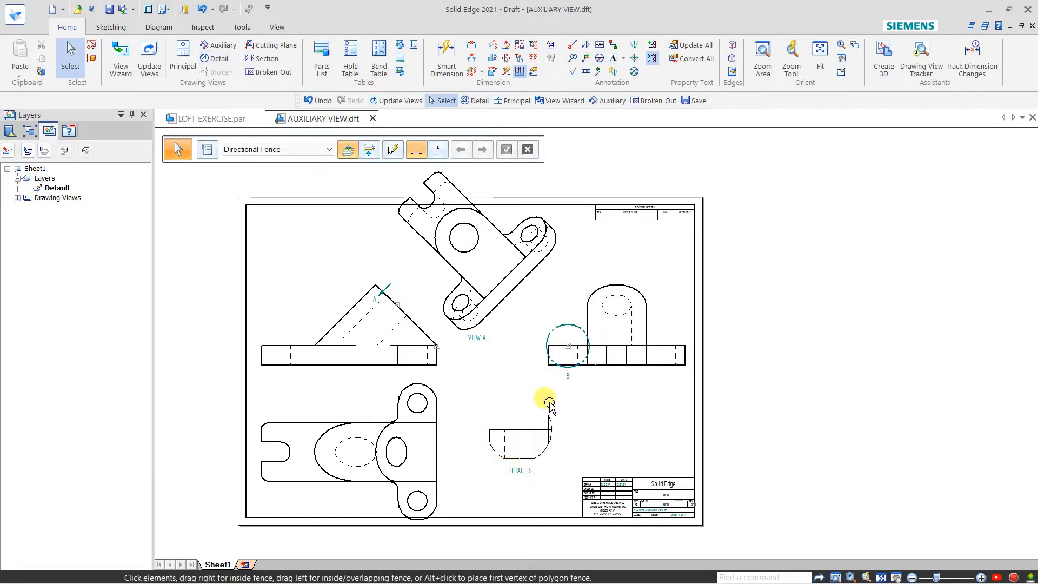
pyautogui.moveTo(614, 365)
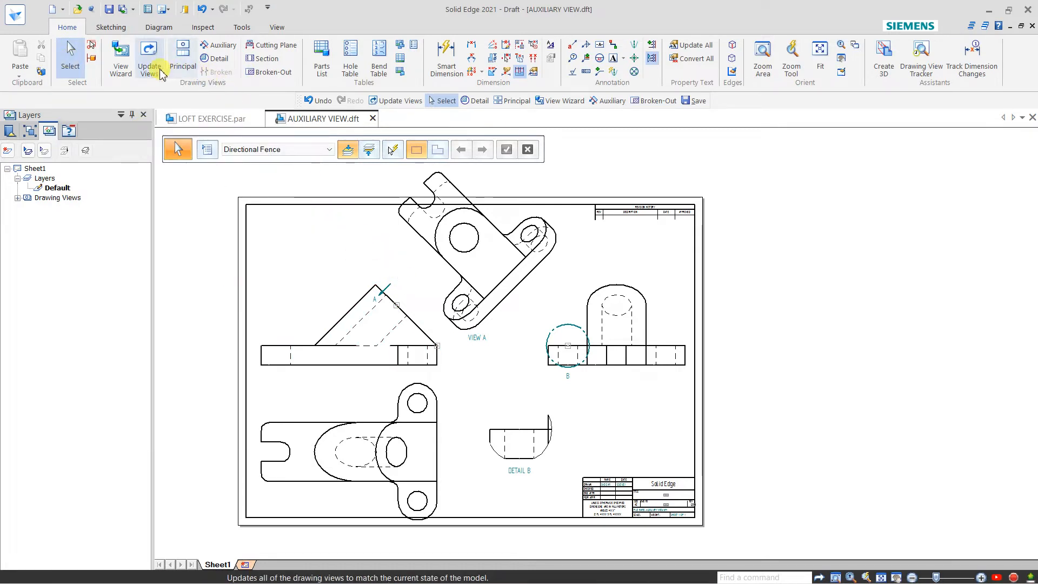
pyautogui.click(218, 57)
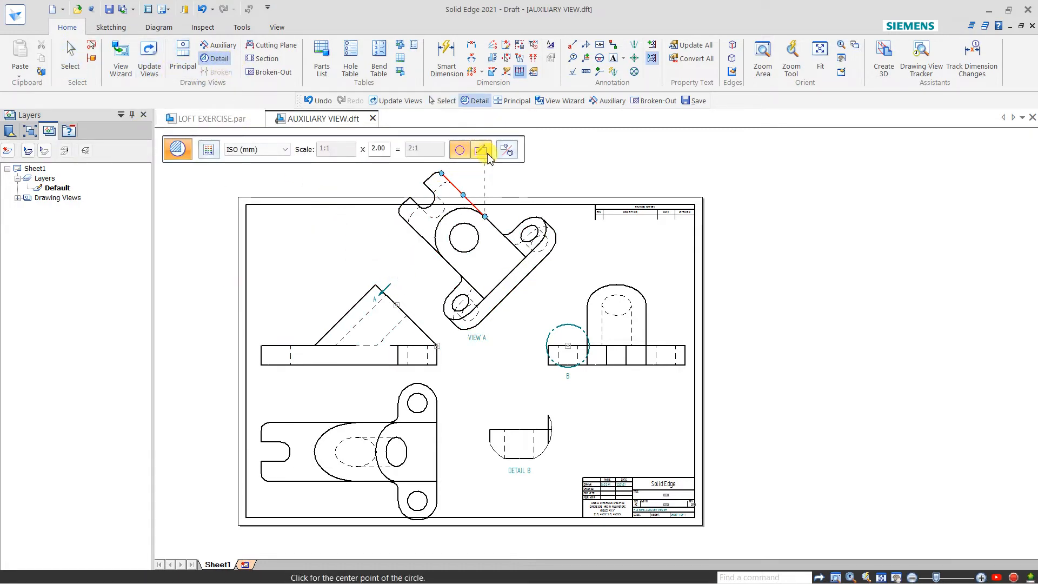
pyautogui.moveTo(481, 151)
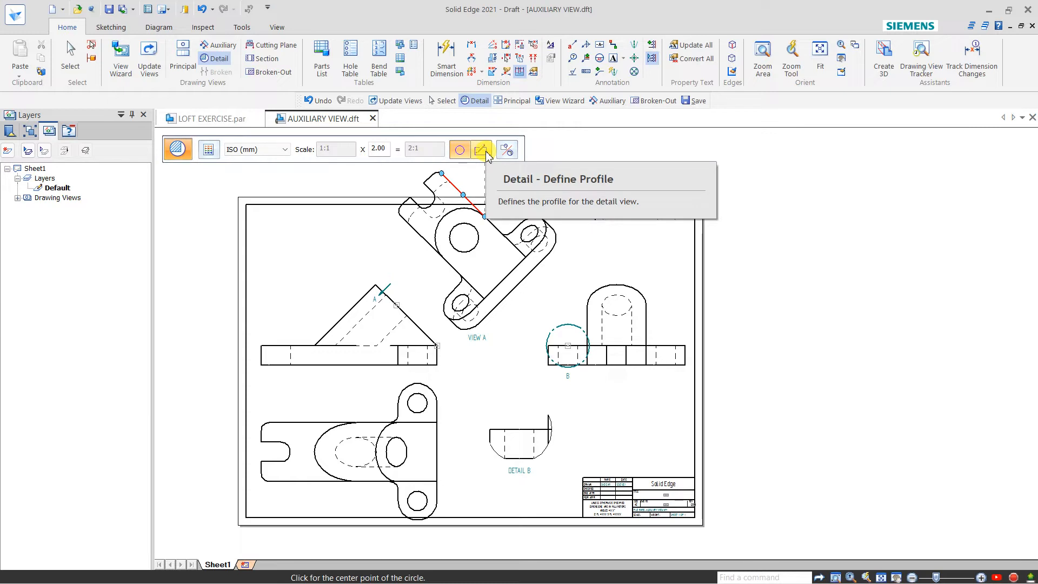
pyautogui.moveTo(487, 156)
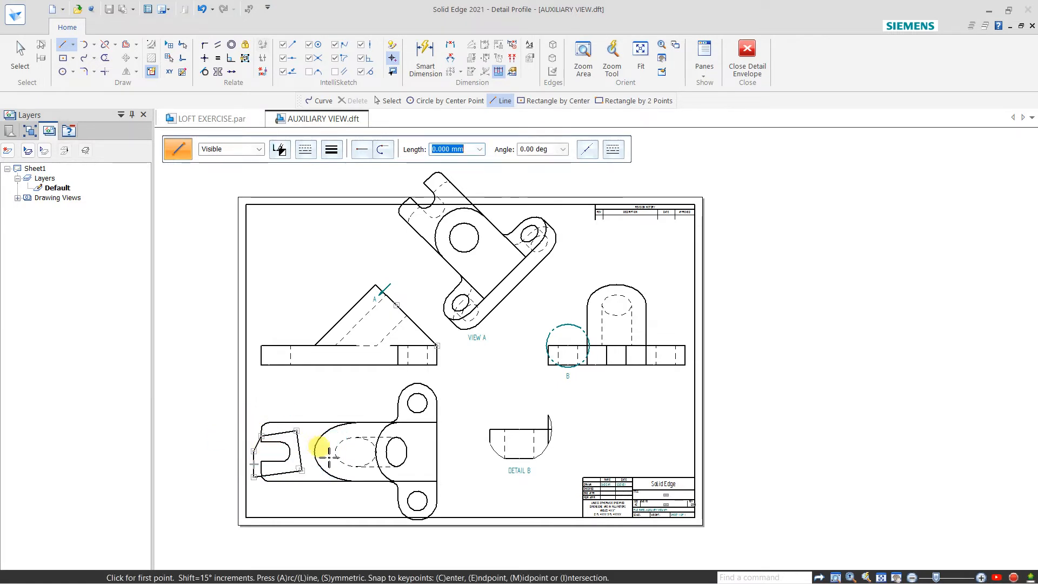
pyautogui.moveTo(747, 48)
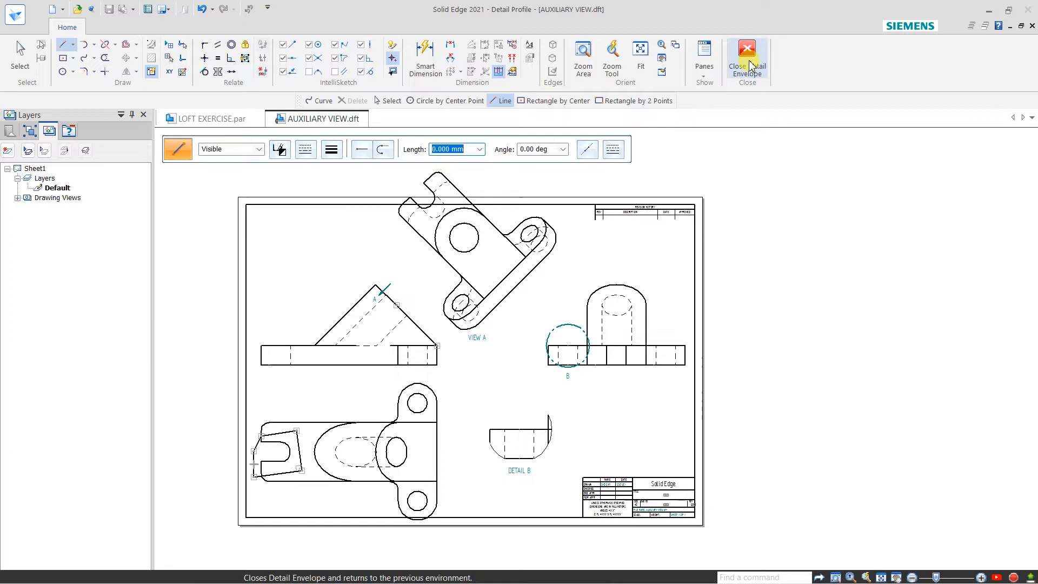
# - Close the sketched detail envelope around the slot and place Detail C at upper left
pyautogui.click(745, 49)
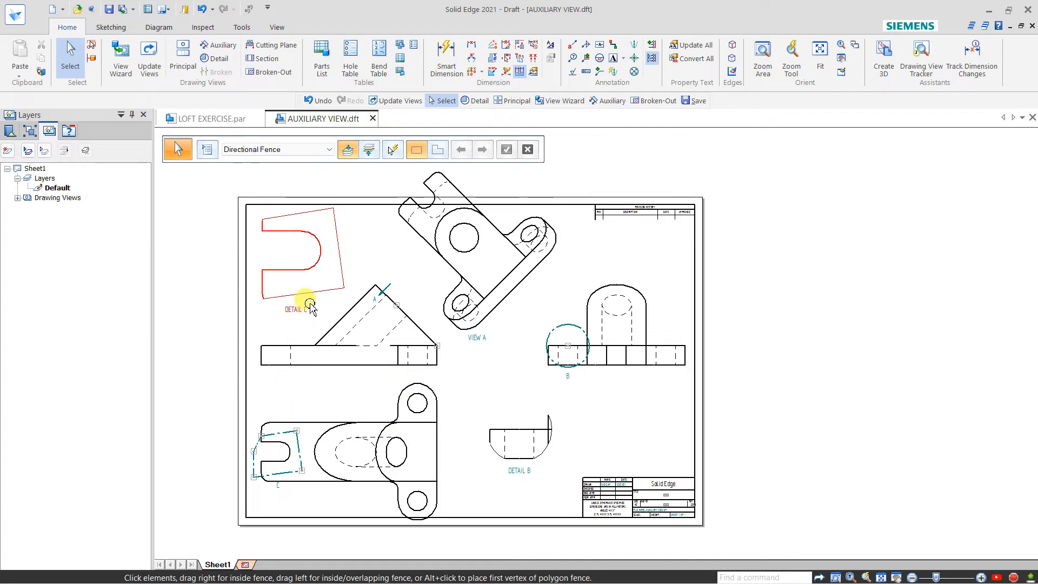
pyautogui.click(335, 423)
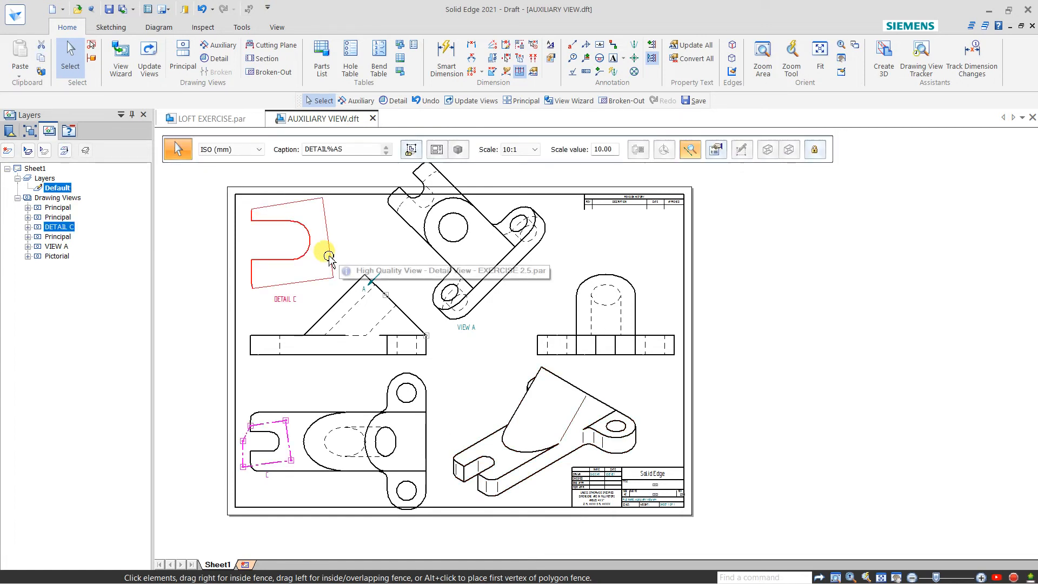
pyautogui.moveTo(245, 235)
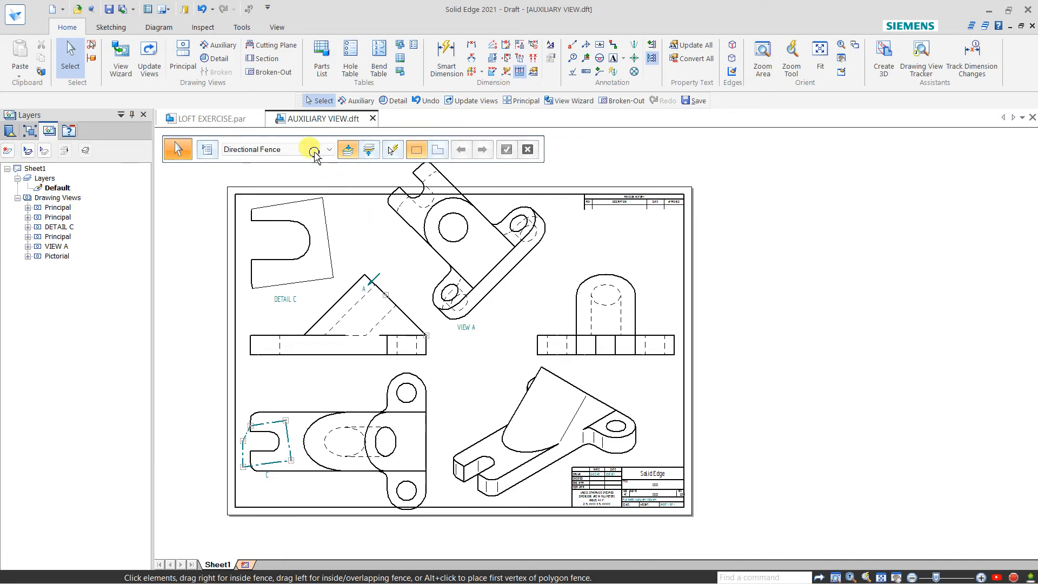
# - Circle the pictorial view's rounded lug and place enlarged Detail B at upper right
pyautogui.click(218, 57)
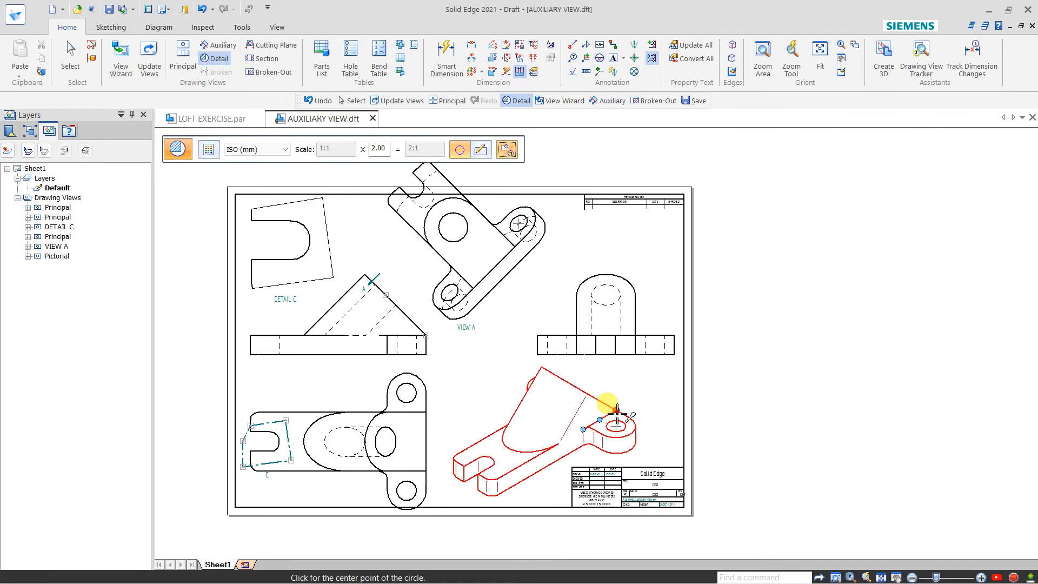
pyautogui.click(610, 400)
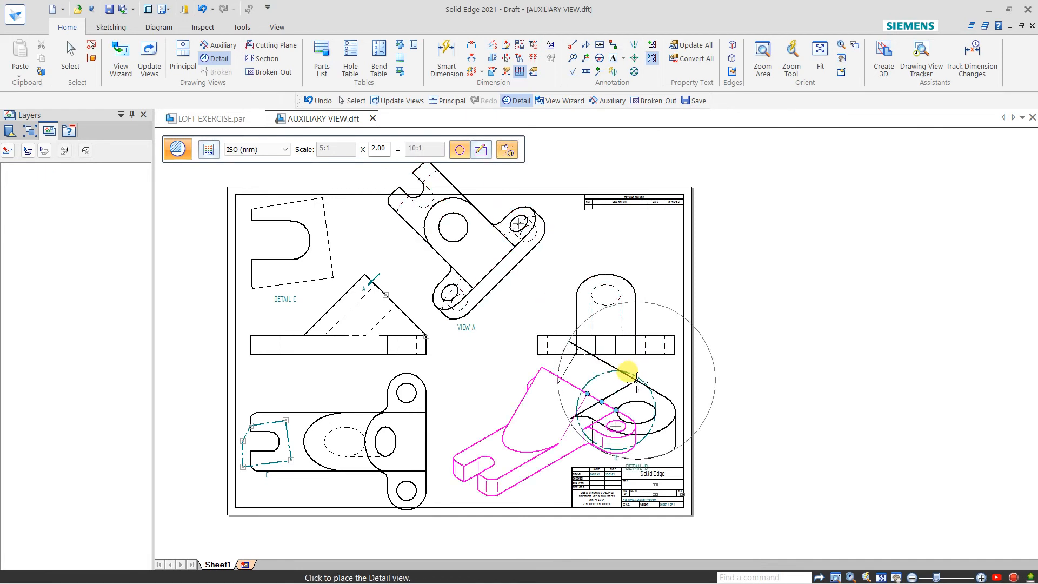
pyautogui.click(635, 178)
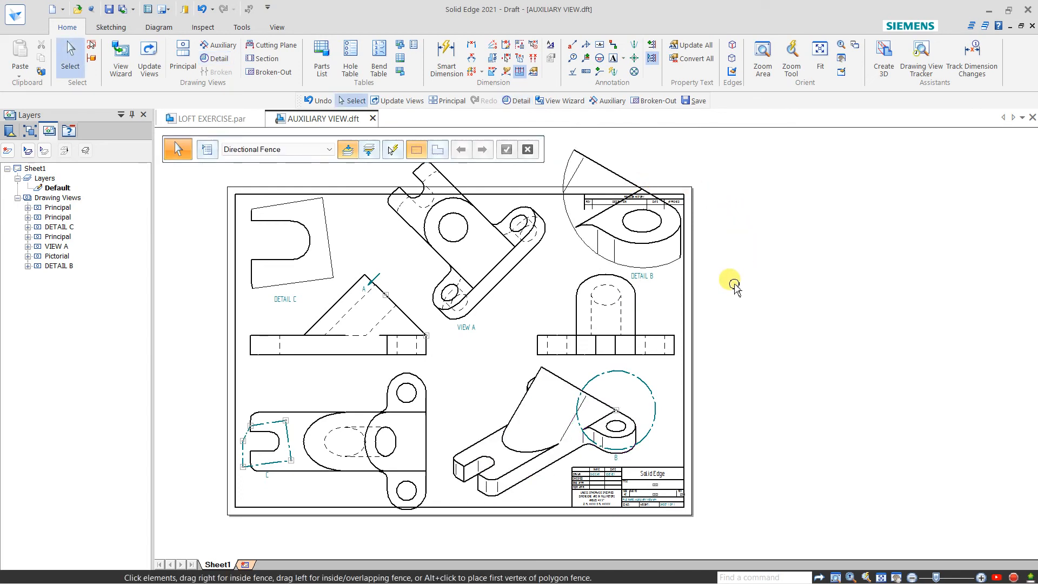
pyautogui.moveTo(657, 435)
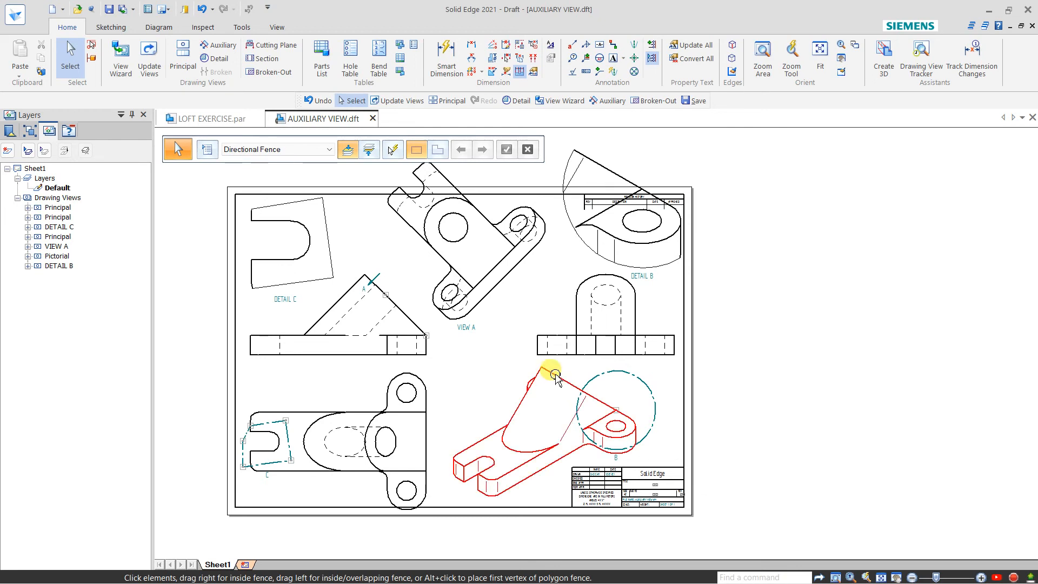
# - Select the pictorial view and Detail B for Grayscale Shaded display
pyautogui.click(767, 149)
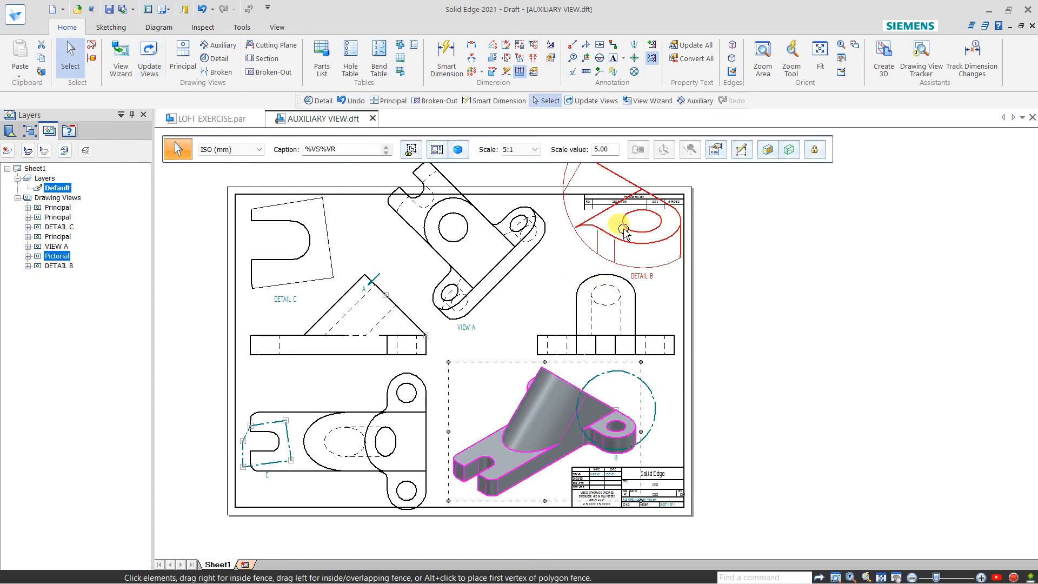
pyautogui.click(767, 149)
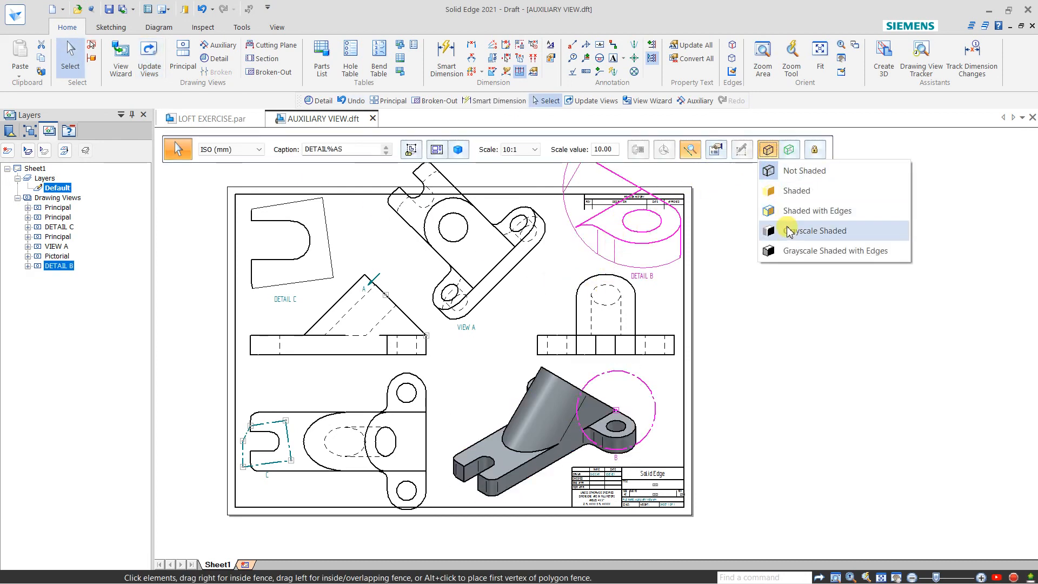